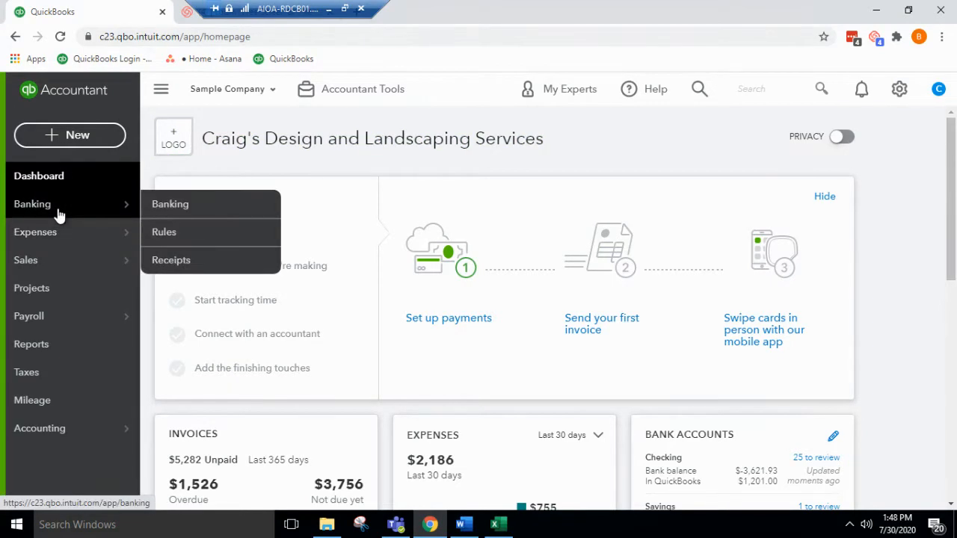
Go to Banking > Rules to show the company's bank rules page
click(164, 231)
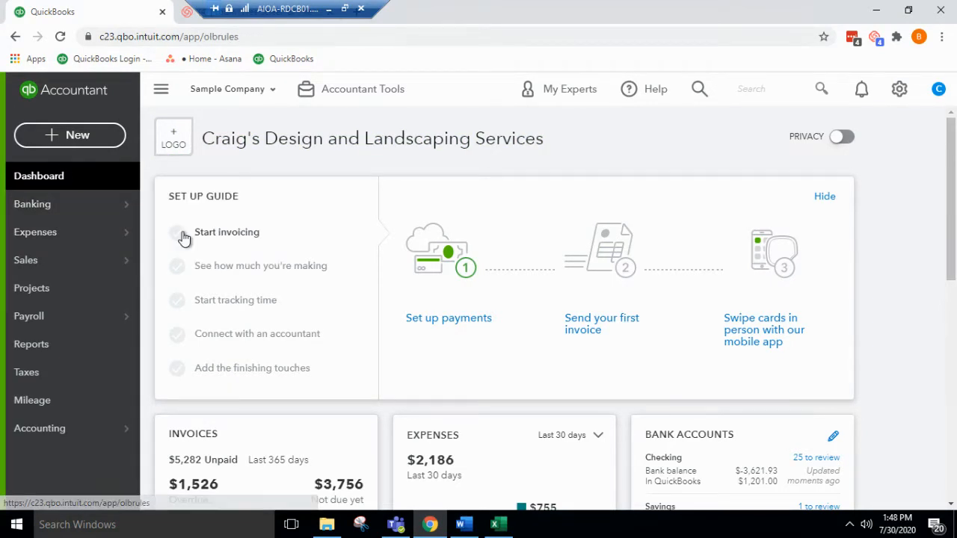
click(33, 203)
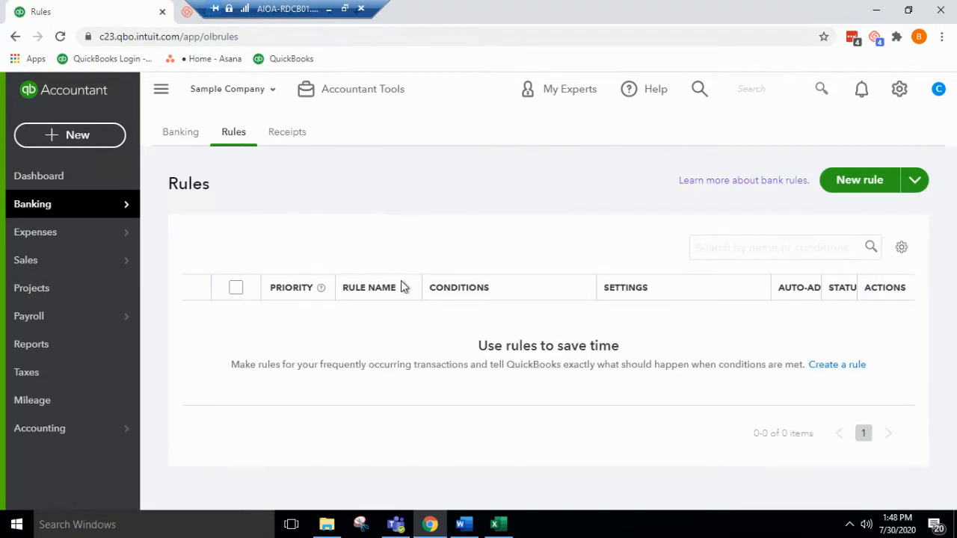
mouse_move(335, 292)
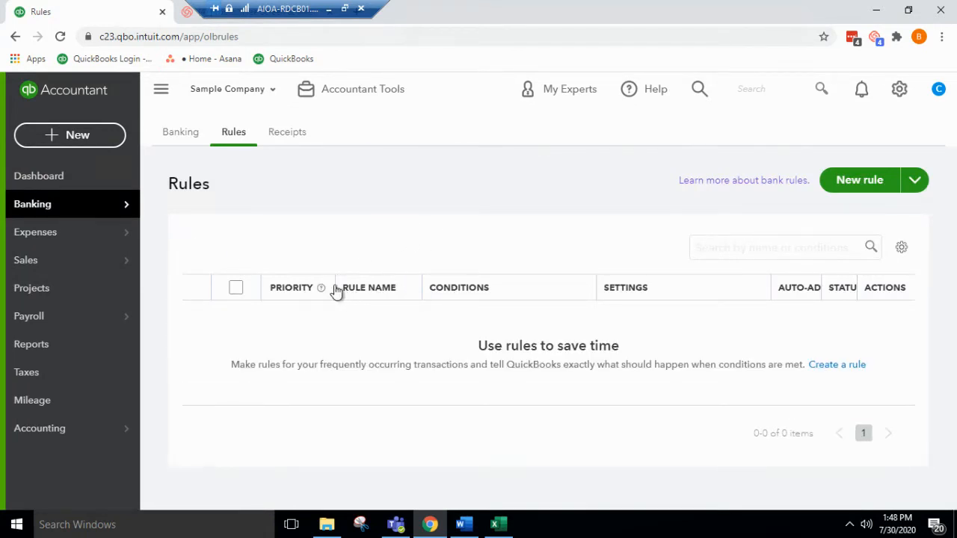
mouse_move(859, 179)
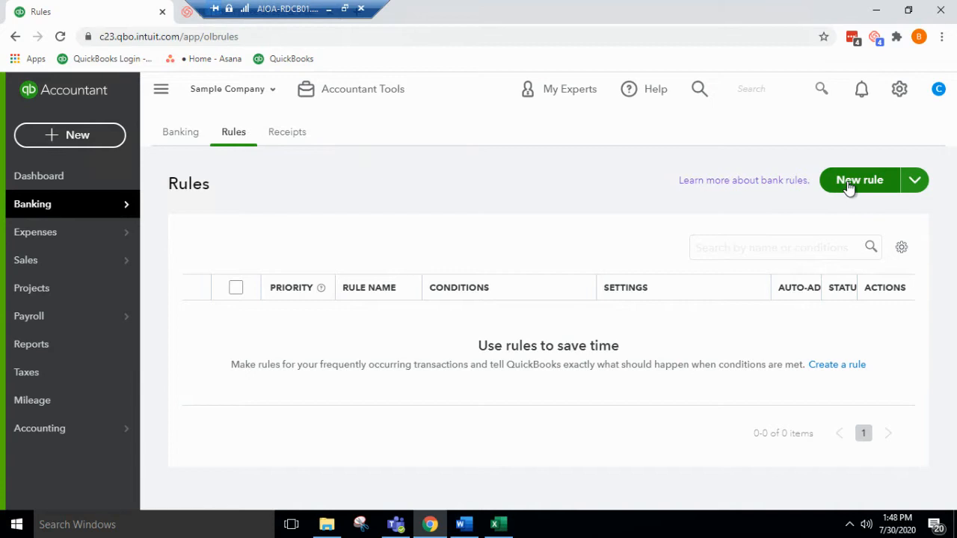
Create a money-out rule named 'New Rule' applying only to the Checking account
click(859, 179)
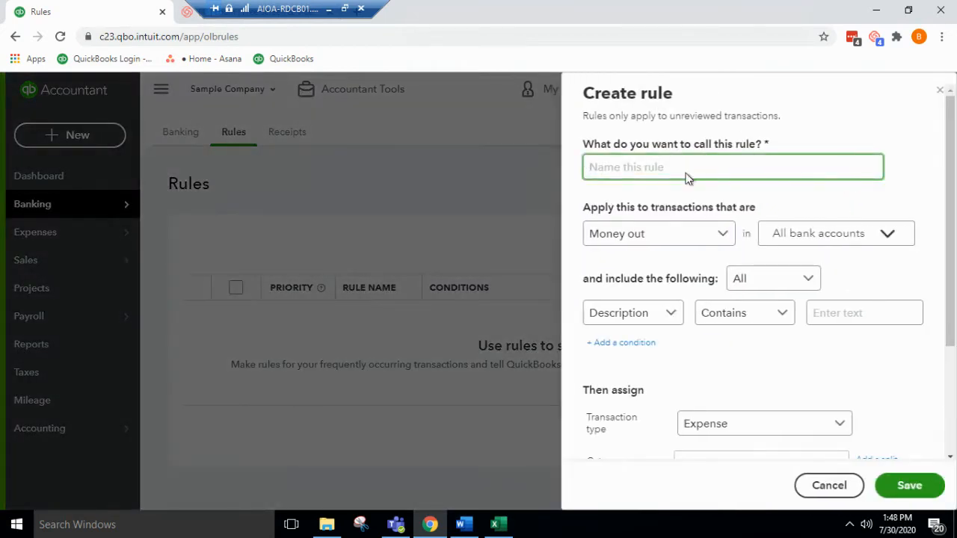
mouse_move(748, 157)
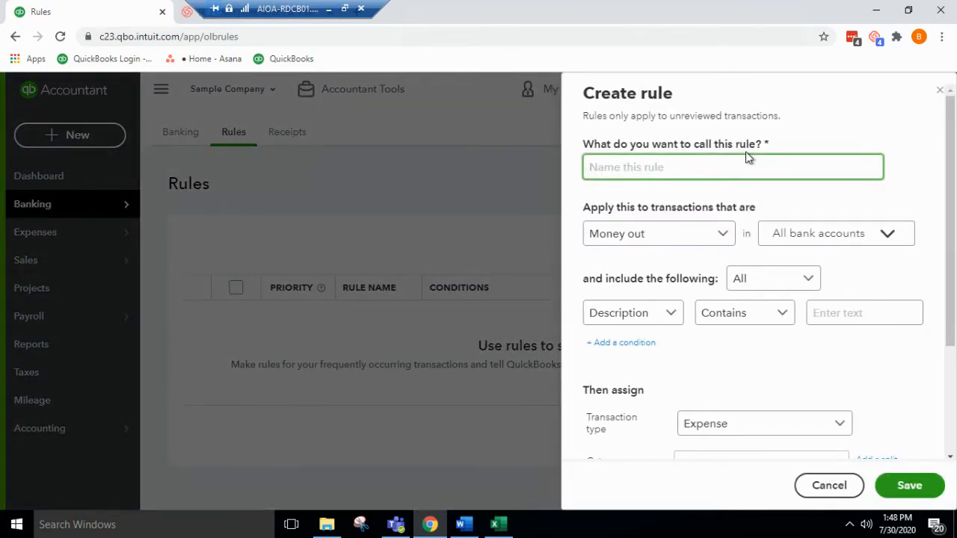
text(New Rule)
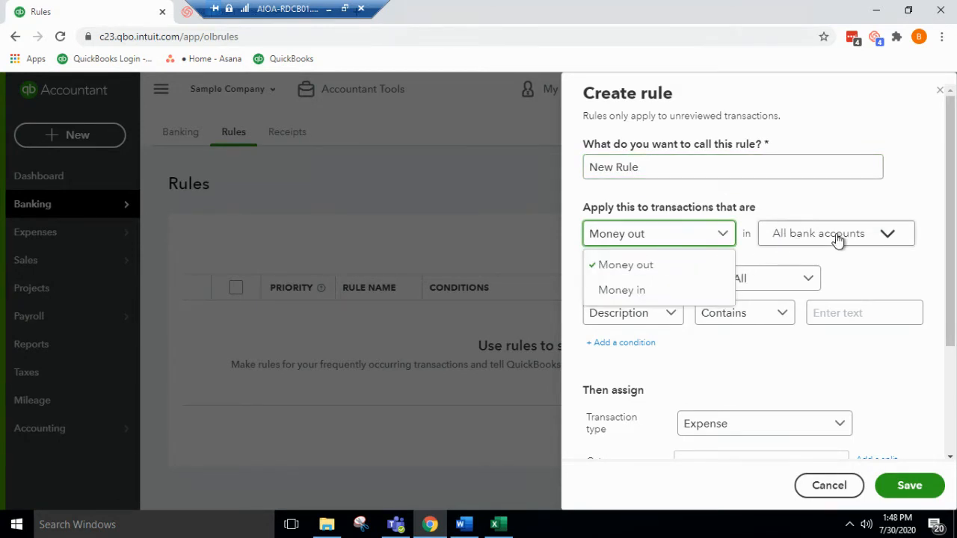
click(835, 233)
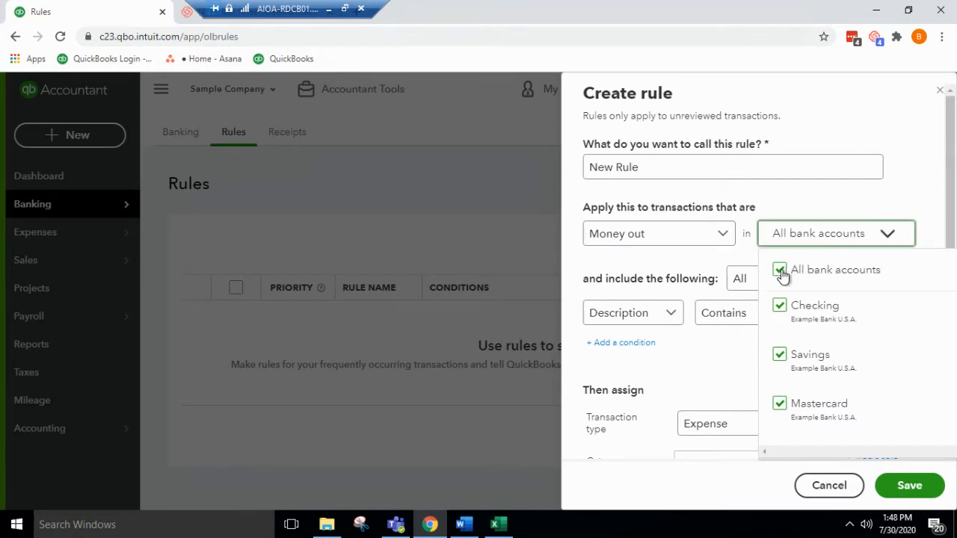
click(779, 269)
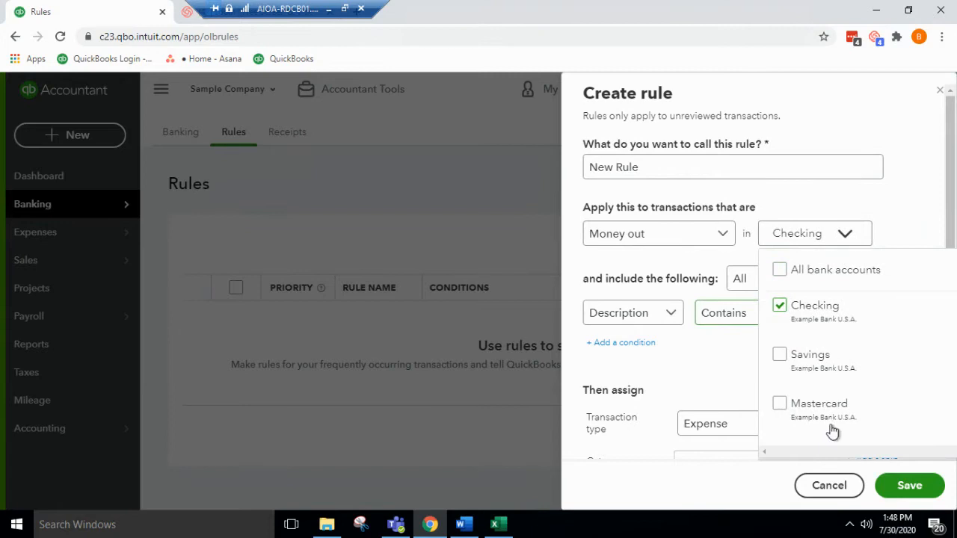
click(909, 486)
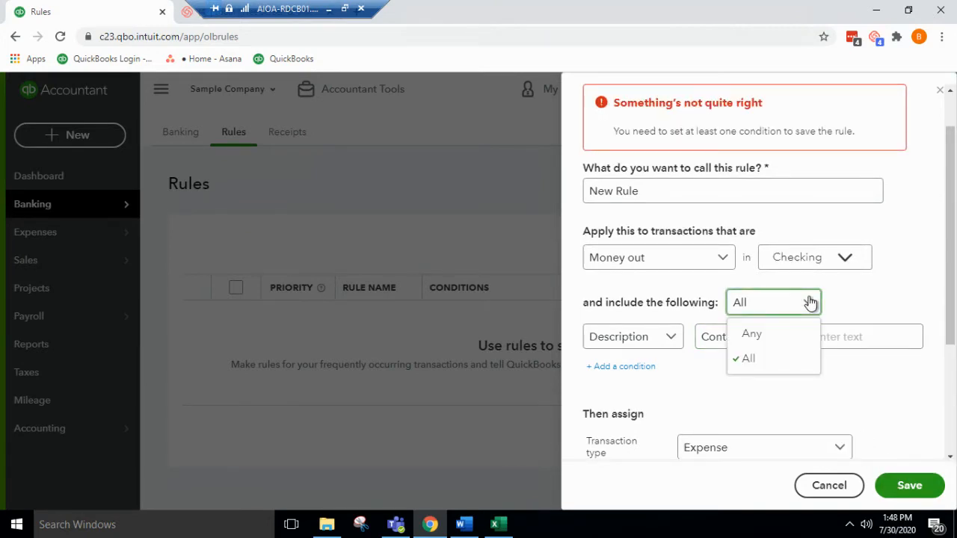
mouse_move(716, 325)
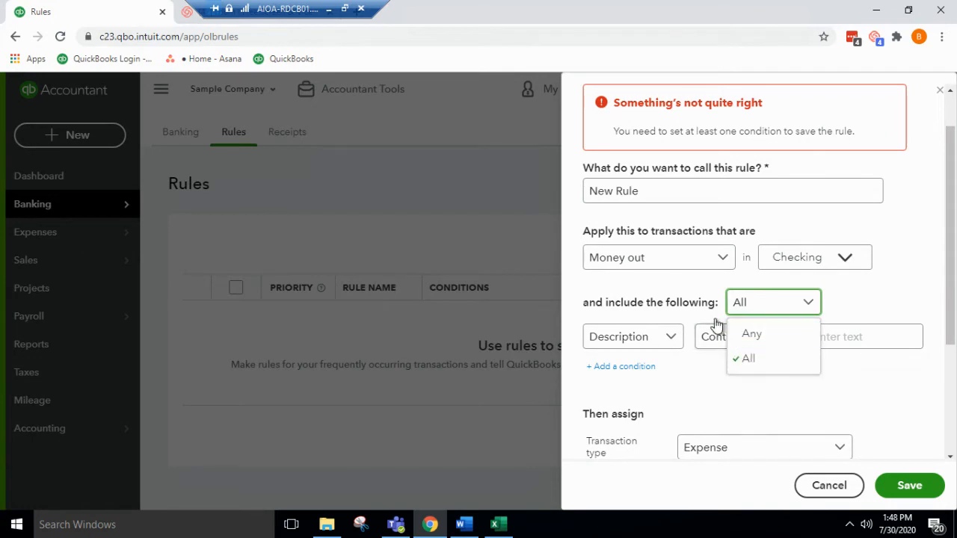
Add a condition matching all where Amount equals 500.00
click(632, 336)
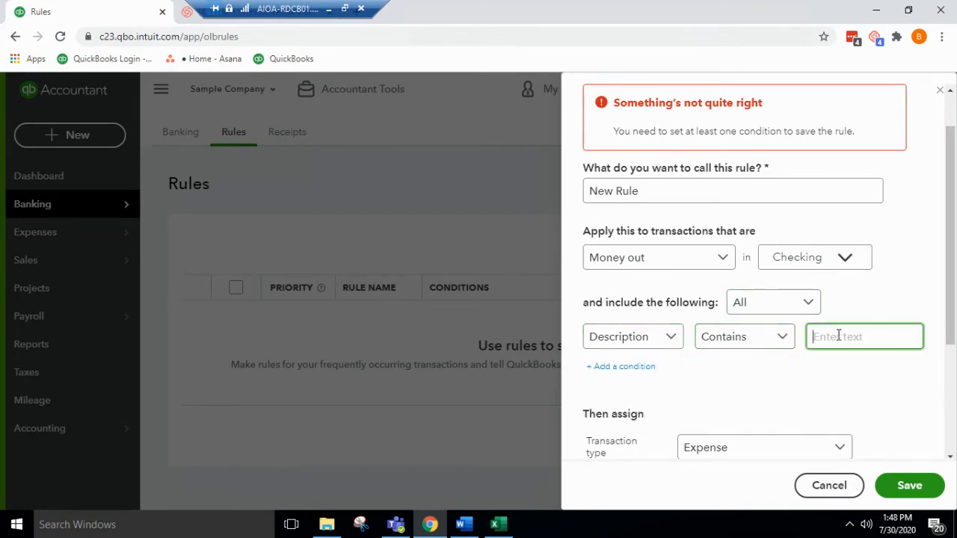
click(743, 336)
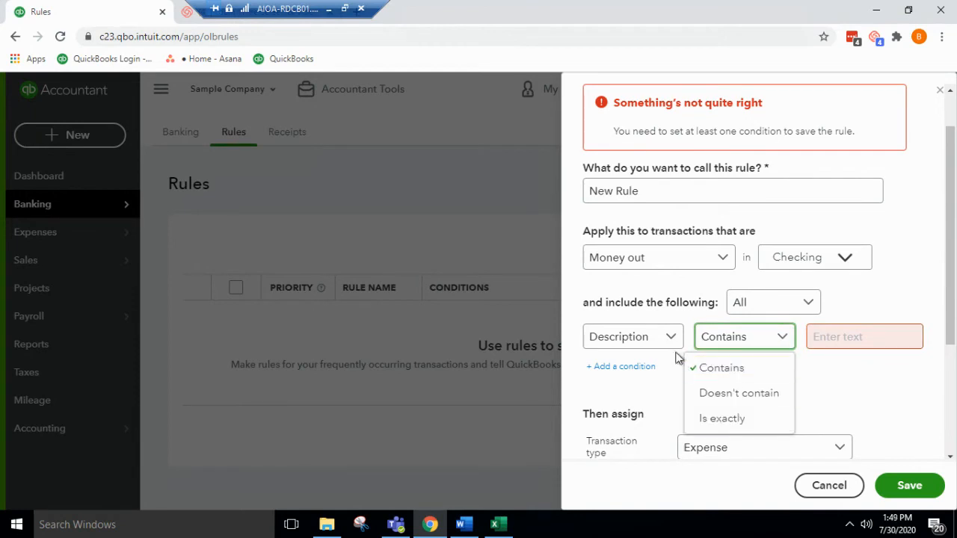
click(632, 336)
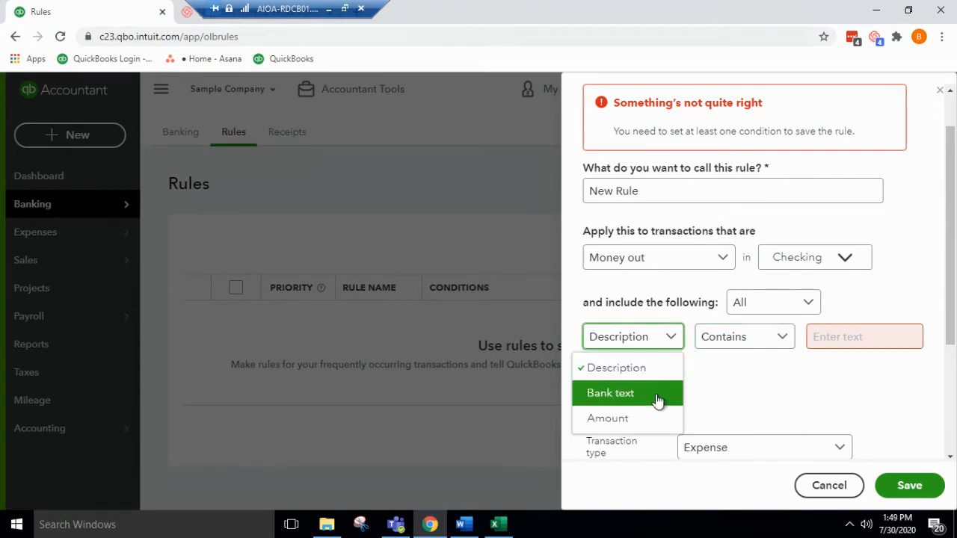
click(607, 418)
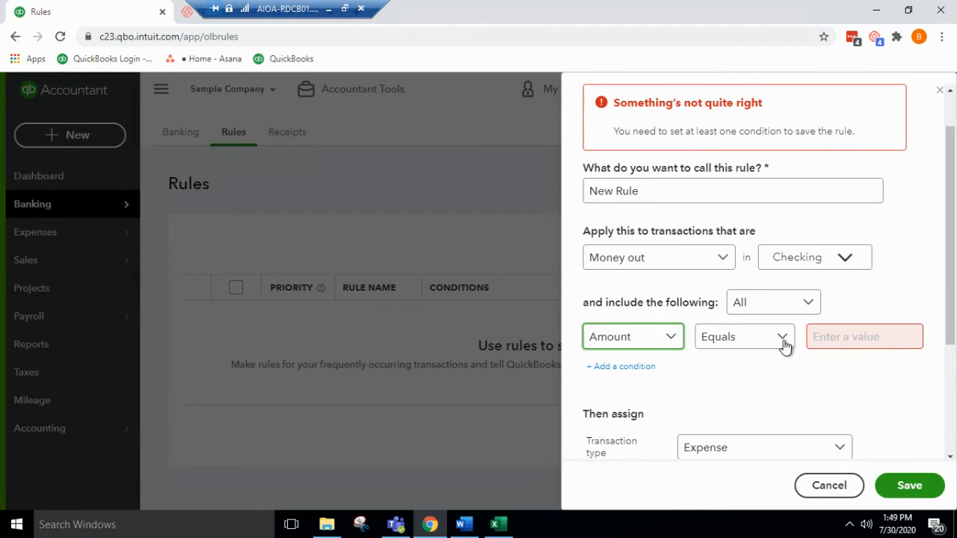
text(500.00)
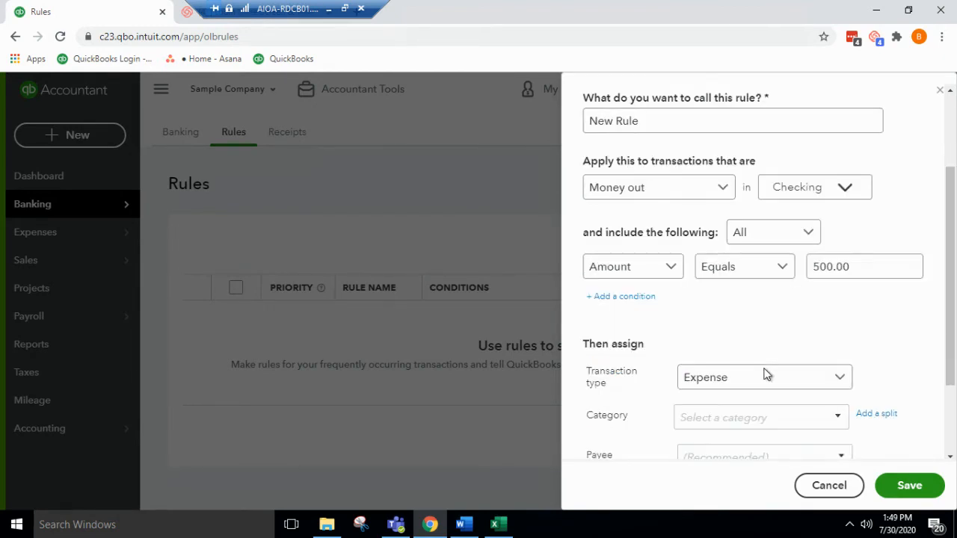
click(762, 376)
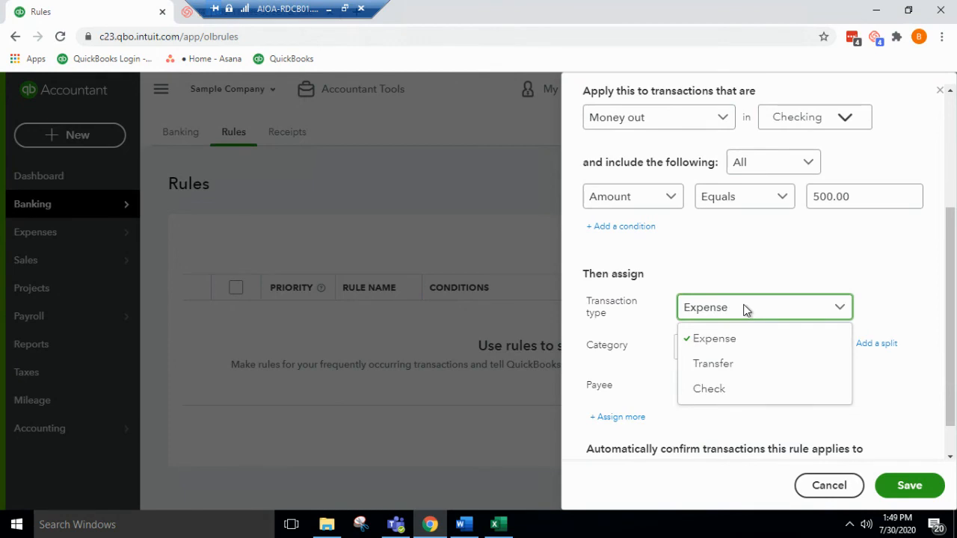
click(714, 338)
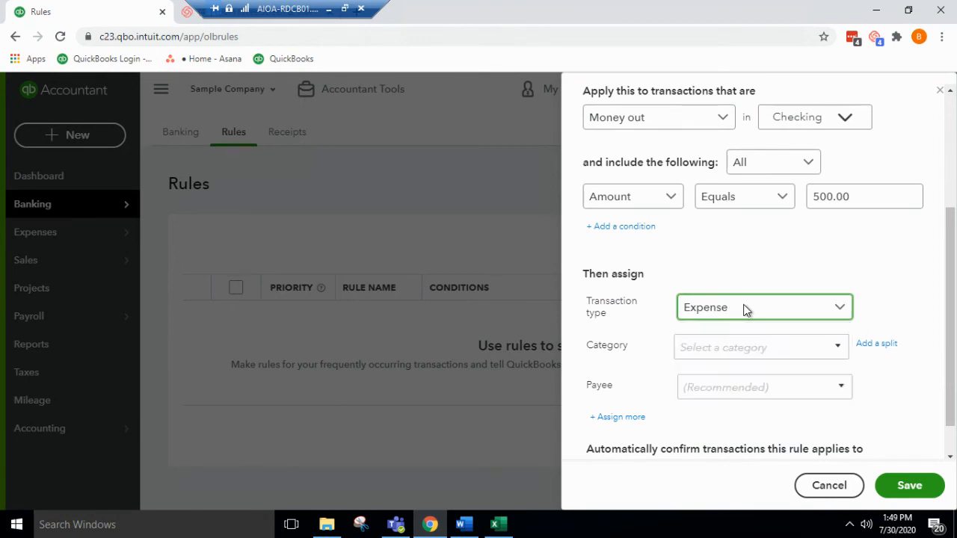
click(836, 347)
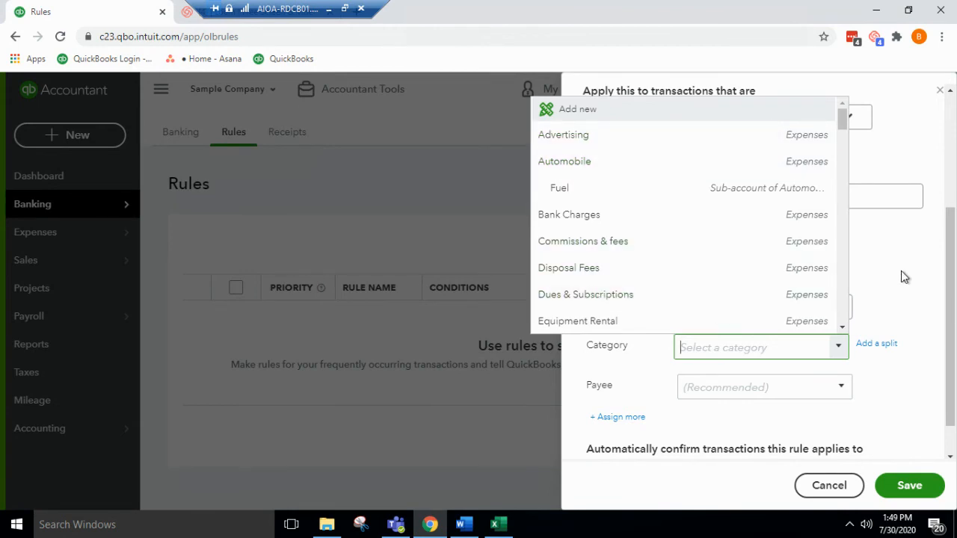
click(764, 387)
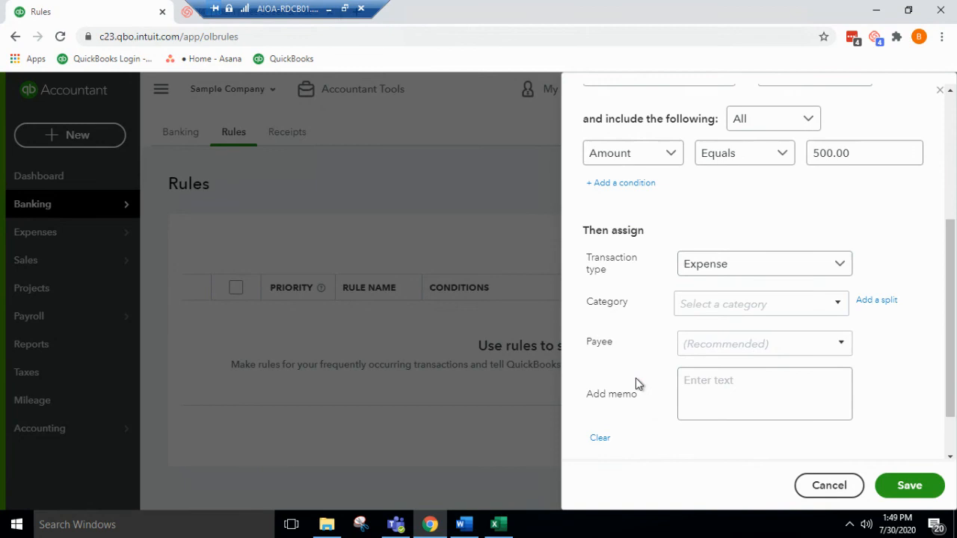
scroll(down, 3)
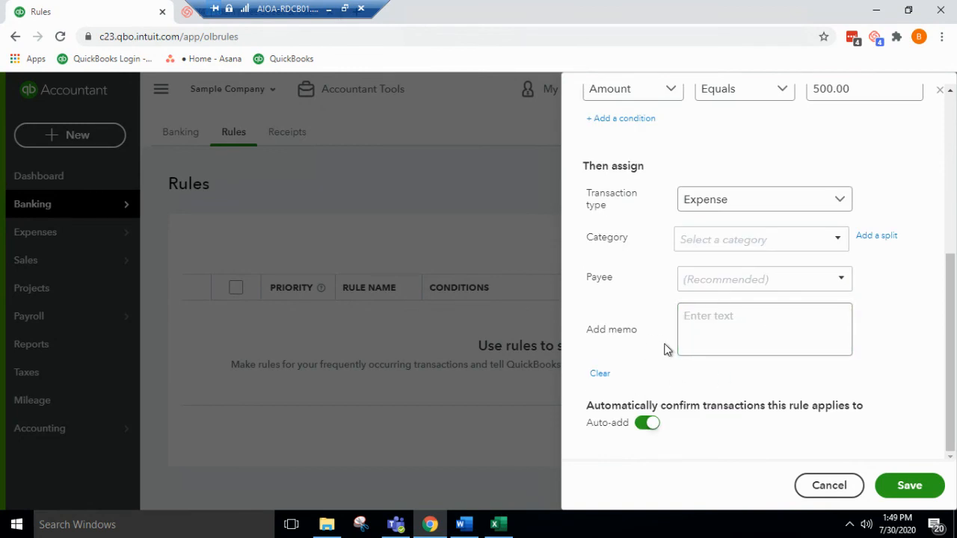
mouse_move(613, 404)
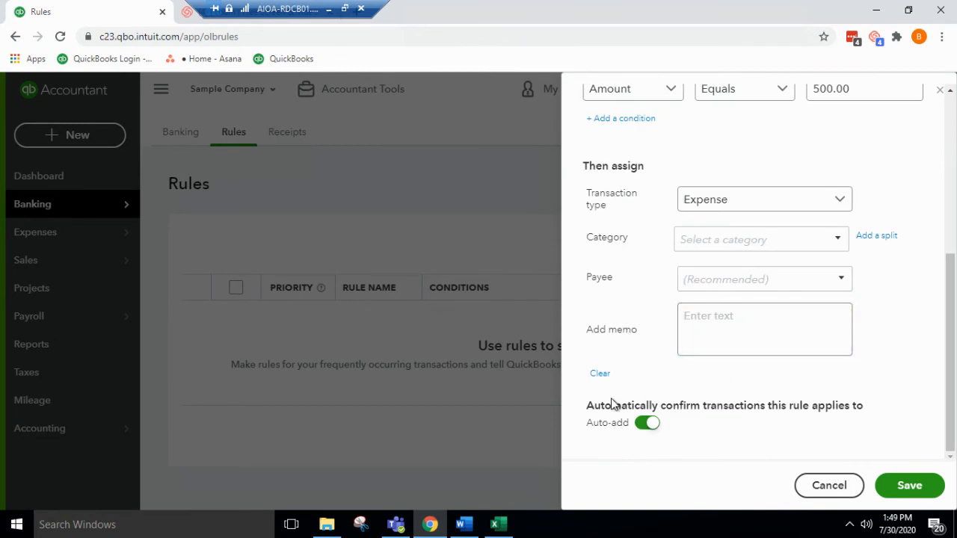
mouse_move(689, 403)
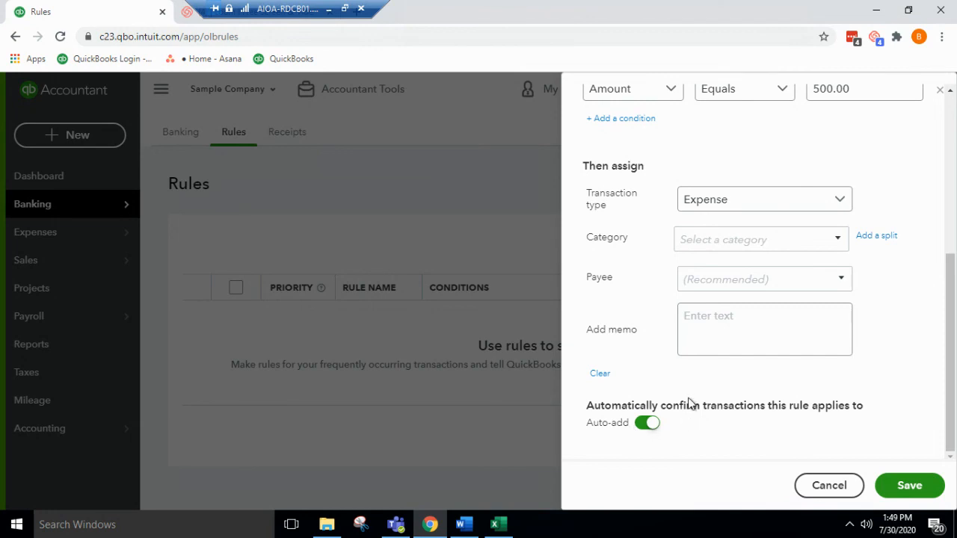